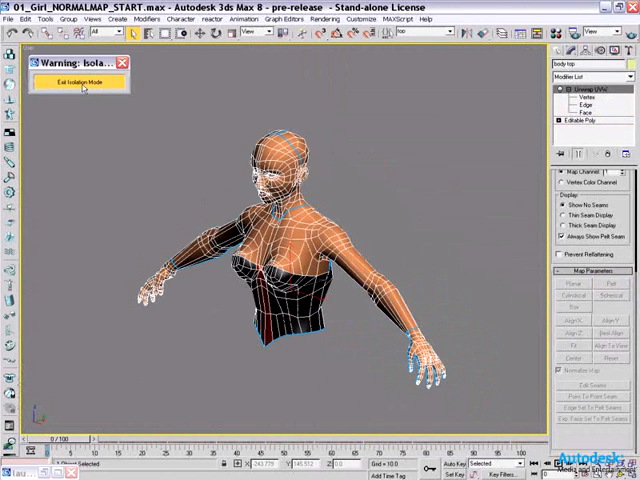
# - Exit isolation of the body top and isolate the jacket mesh alone
pyautogui.click(80, 82)
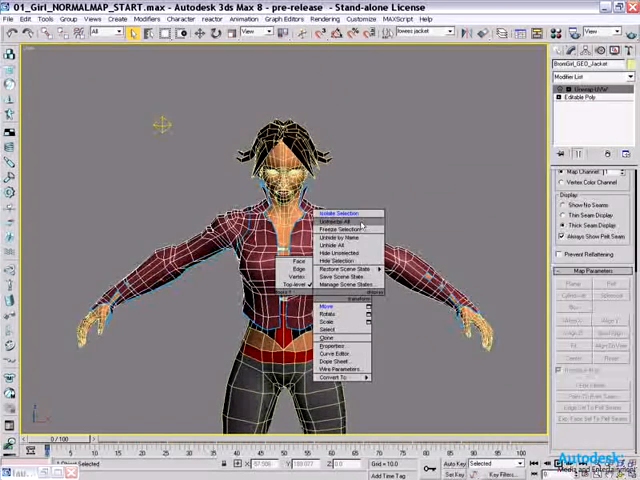
pyautogui.click(338, 208)
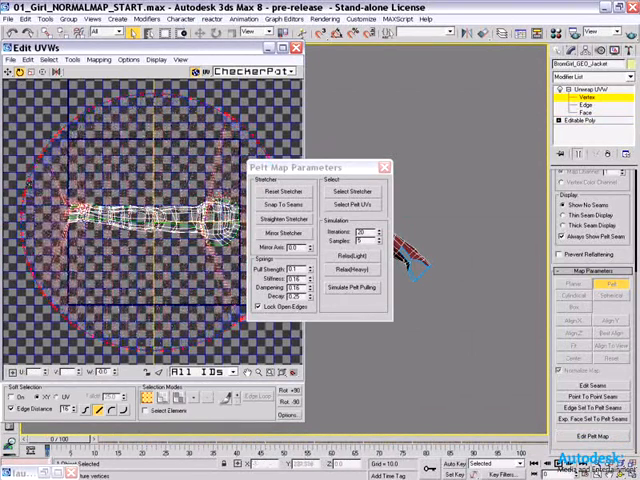
# - Apply pelt mapping to the jacket sleeve faces and spread their UVs
pyautogui.click(355, 287)
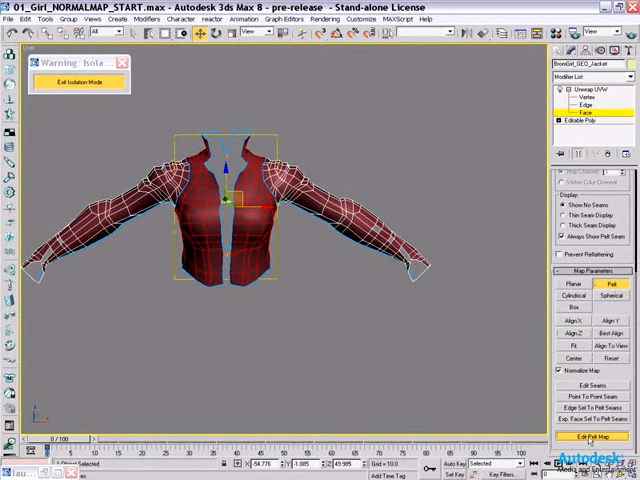
# - Open the body faces' pelt map in the Edit UVWs window
pyautogui.click(602, 437)
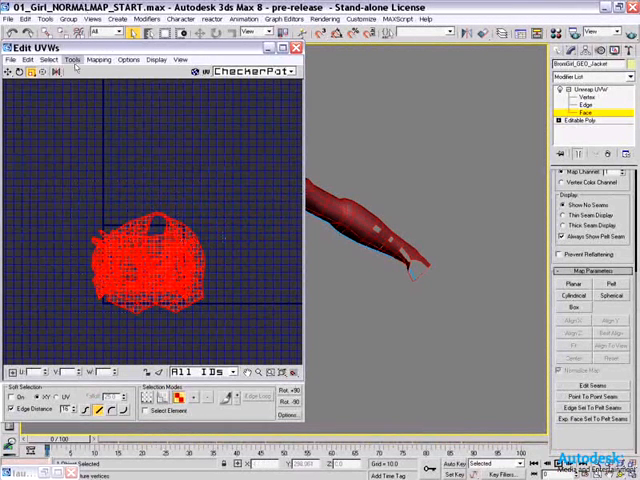
# - Pack the two sleeve islands and the body island inside the UV square
pyautogui.click(70, 59)
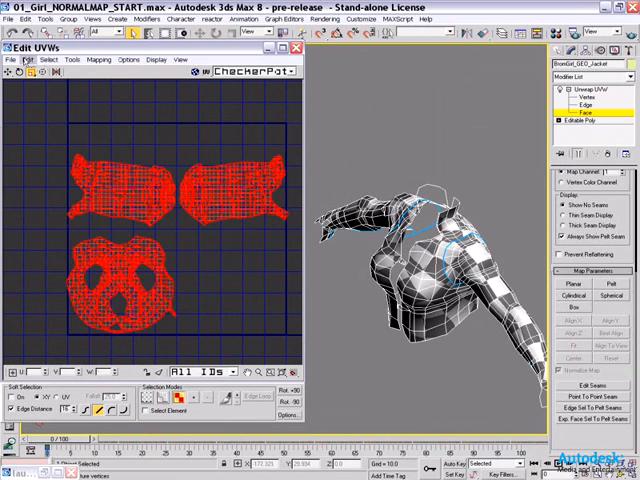
# - Mirror the jacket body UV island horizontally from the Tools menu
pyautogui.click(48, 59)
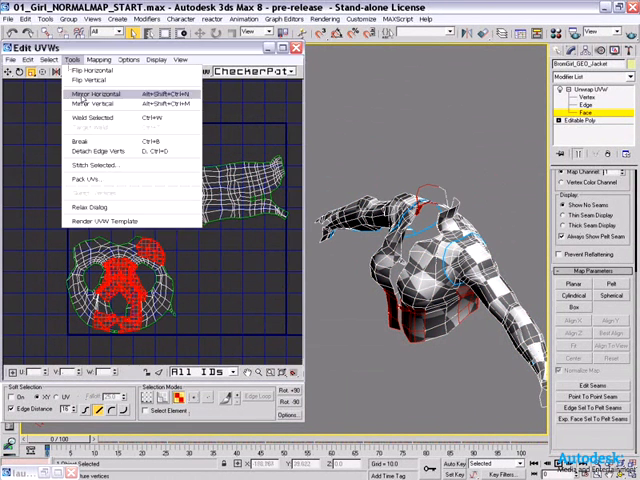
pyautogui.click(80, 207)
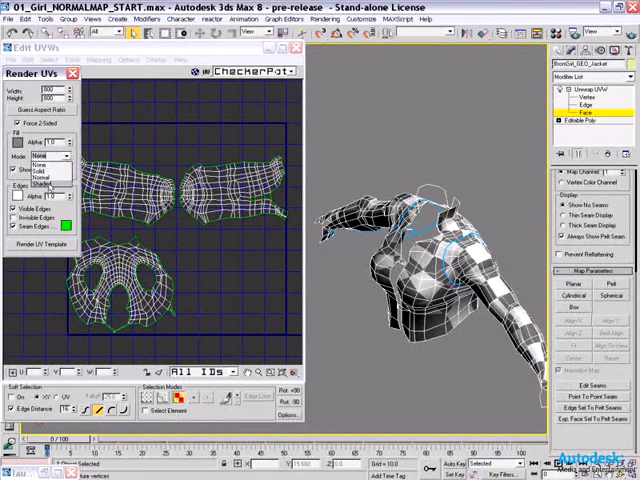
# - Choose the face fill mode for the UVW template render
pyautogui.click(50, 177)
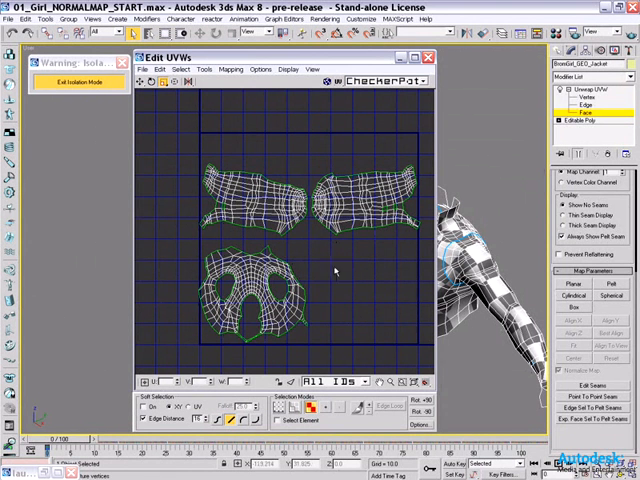
pyautogui.moveTo(313, 285)
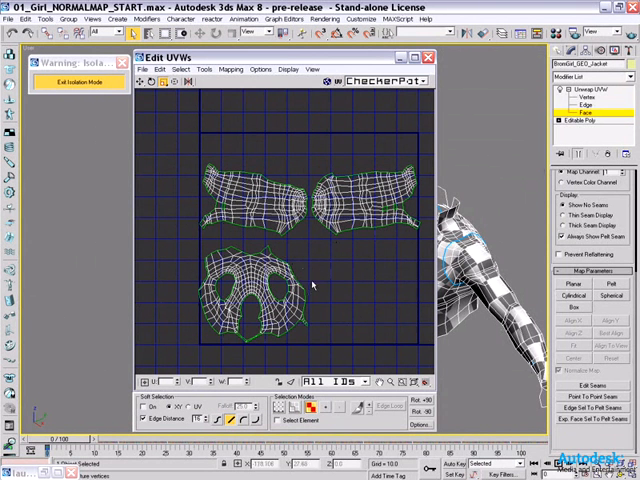